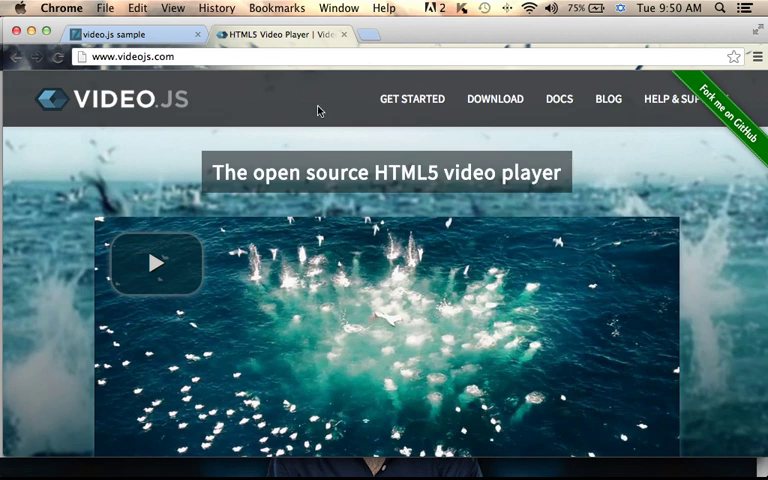
pyautogui.moveTo(585, 145)
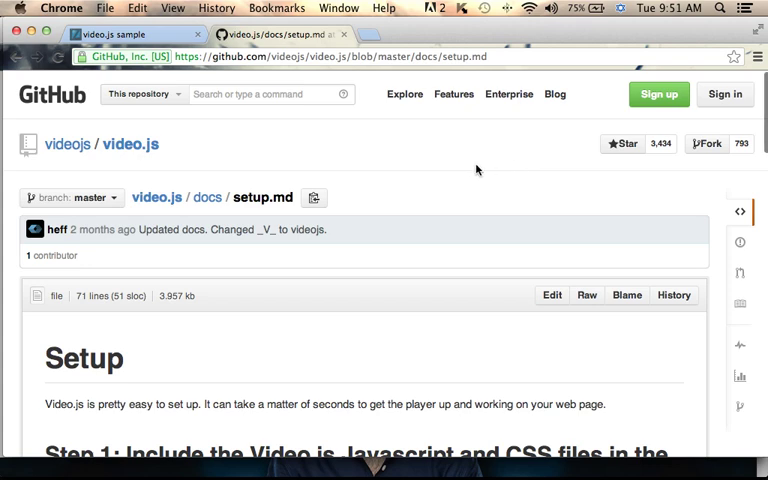
pyautogui.moveTo(353, 190)
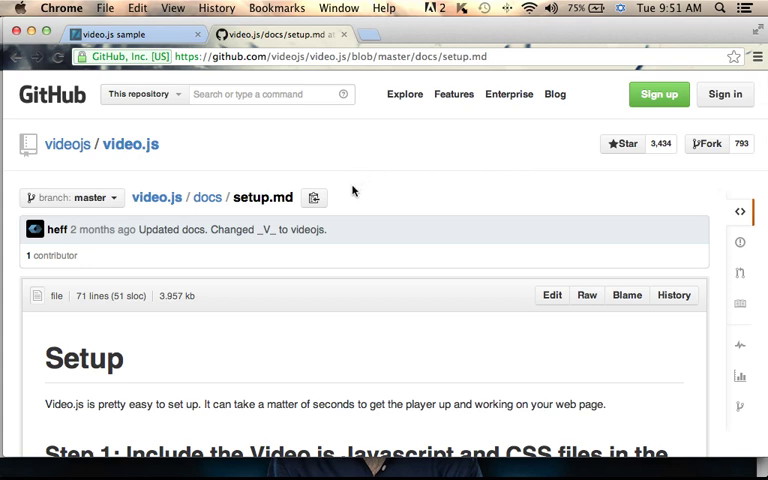
pyautogui.moveTo(390, 277)
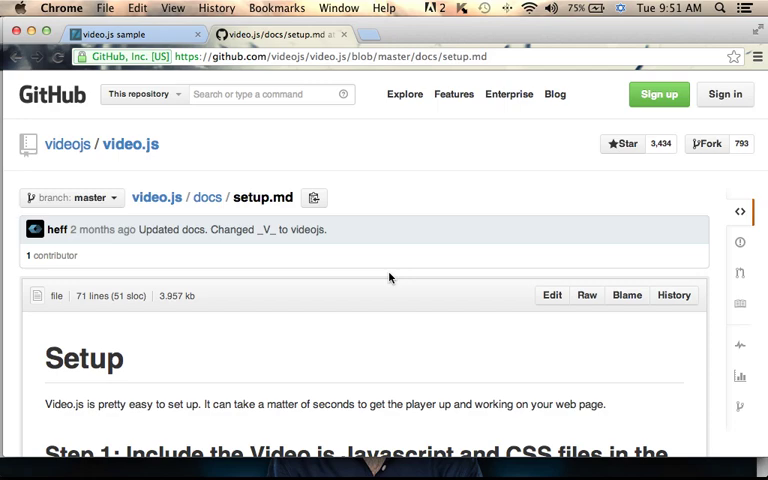
pyautogui.moveTo(452, 440)
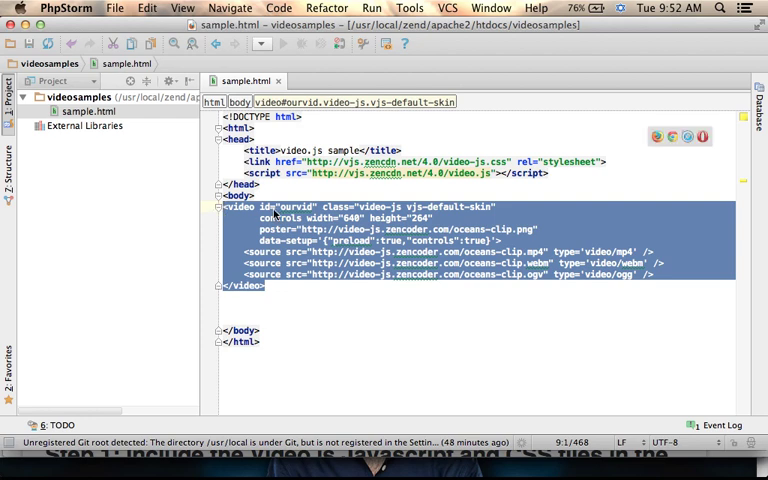
# Step: Deselect the video markup with its three oceans-clip sources in sample.html
pyautogui.click(295, 207)
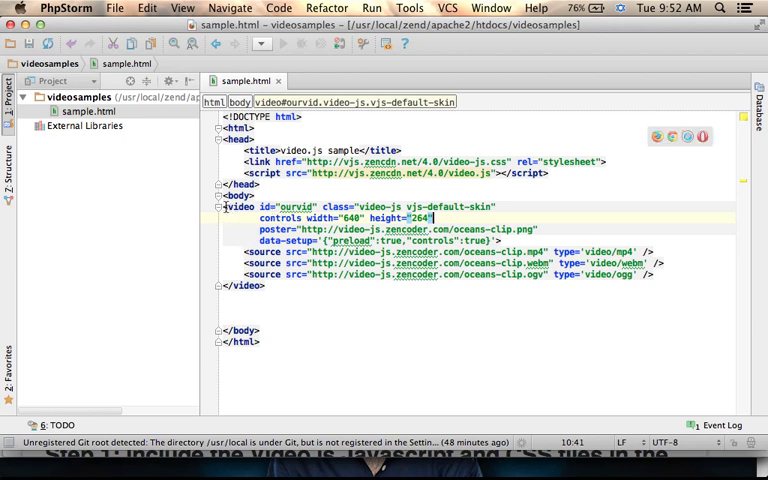
pyautogui.moveTo(237, 207); pyautogui.dragTo(267, 287)
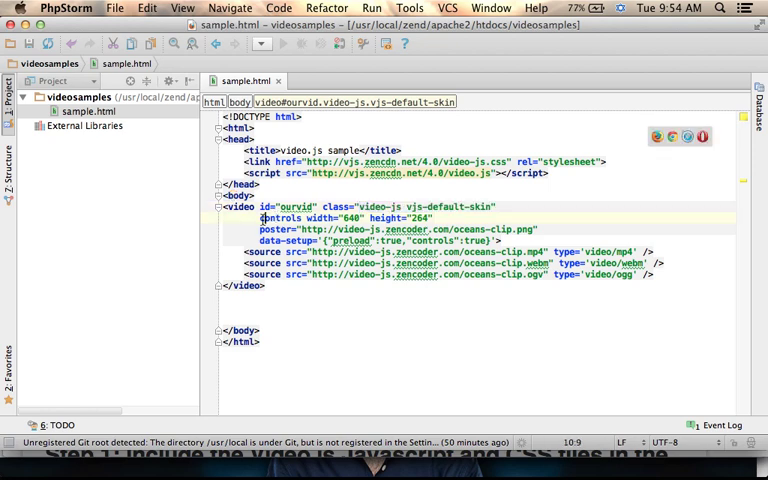
# Step: Highlight the video tag's controls attribute and then its poster image URL
pyautogui.doubleClick(285, 218)
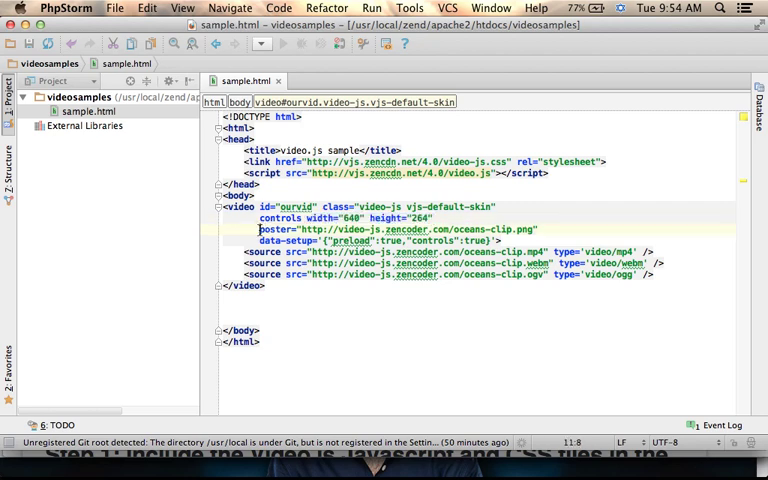
pyautogui.doubleClick(275, 229)
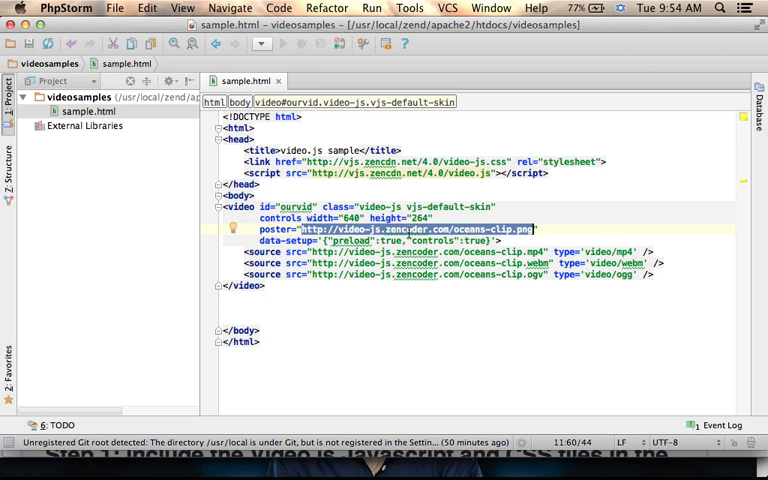
pyautogui.moveTo(461, 309)
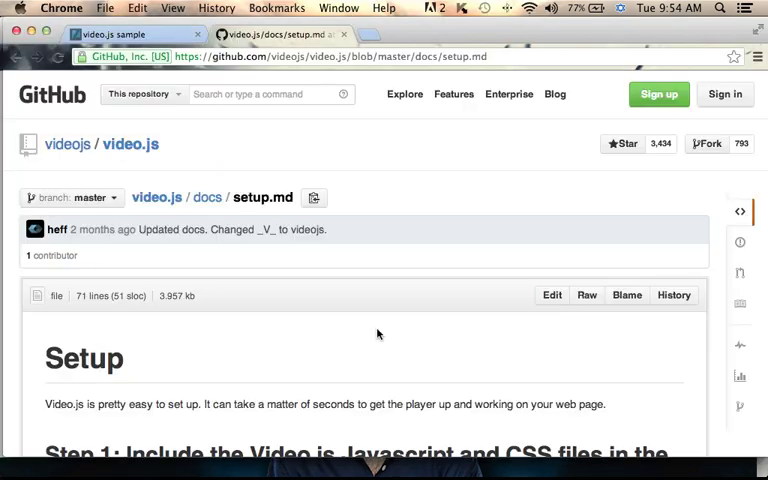
# Step: Scroll the GitHub setup guide down to the manual videojs() ready-callback section
pyautogui.scroll(-3)
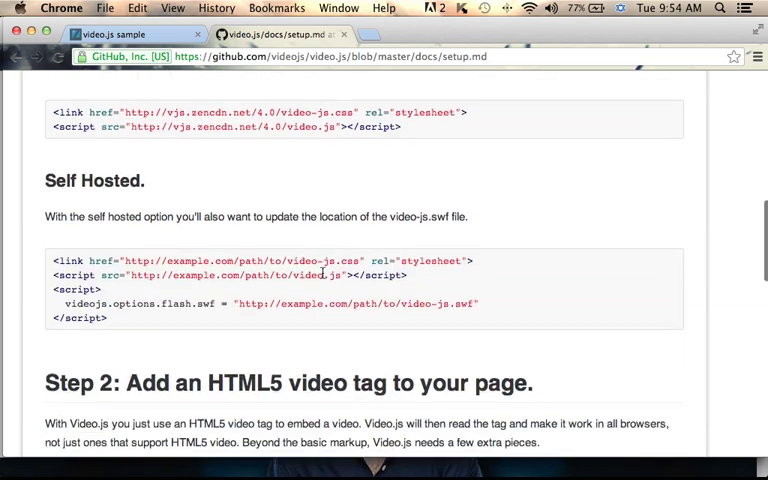
pyautogui.scroll(-3)
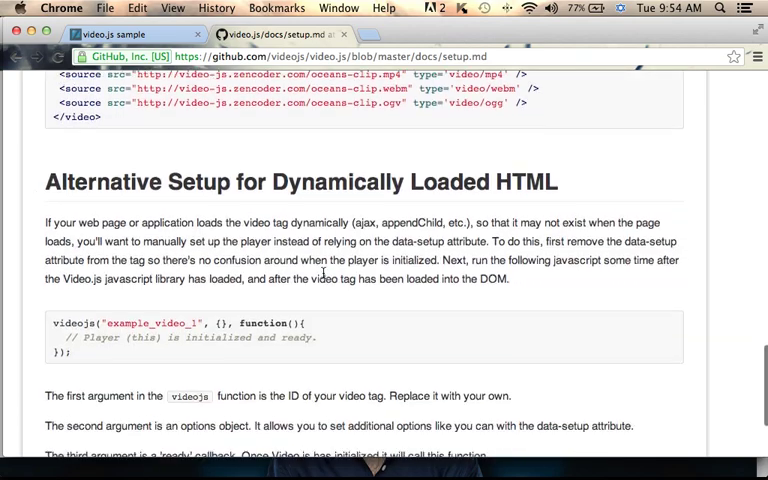
pyautogui.scroll(-3)
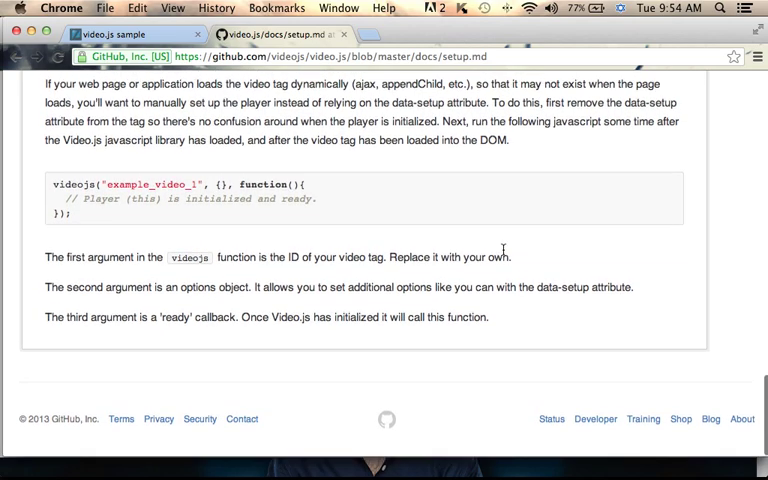
pyautogui.scroll(-3)
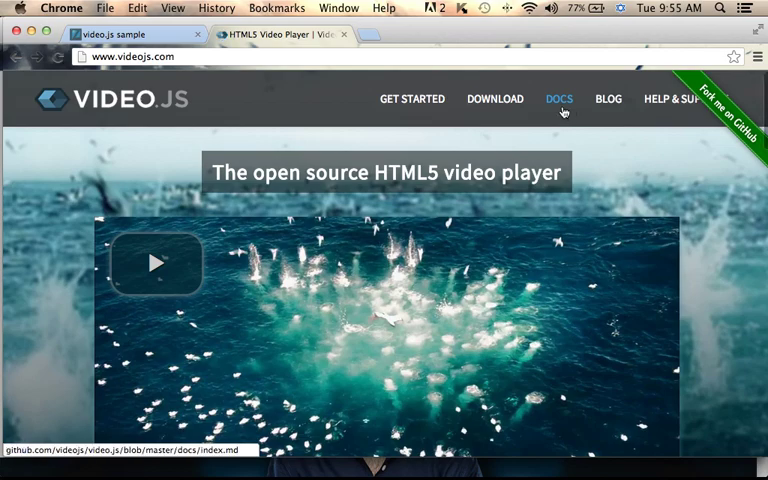
pyautogui.click(558, 99)
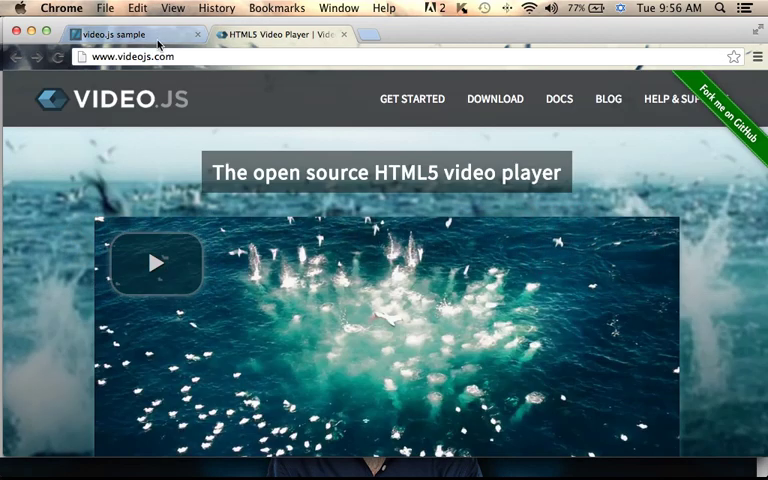
# Step: Add controls to the video tag, reload the local sample page and play the video
pyautogui.click(280, 35)
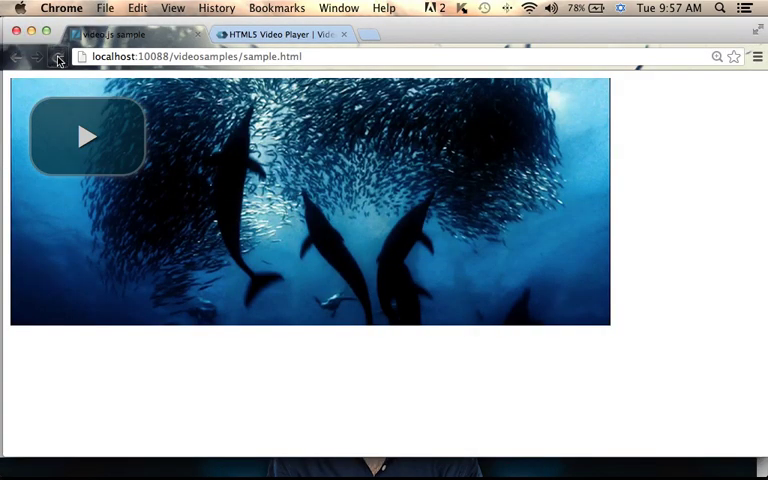
pyautogui.click(85, 135)
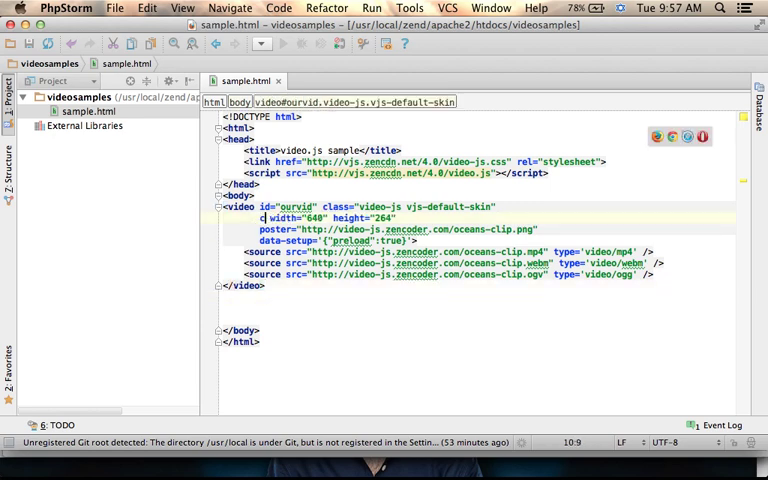
pyautogui.write('ontrols')
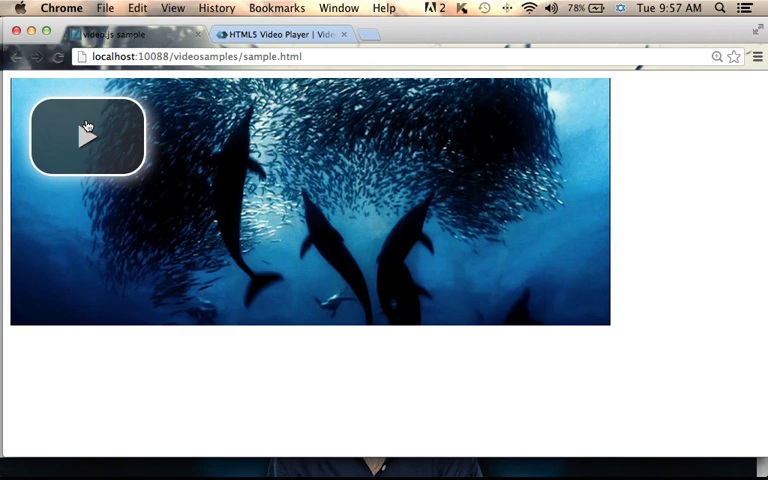
pyautogui.click(87, 135)
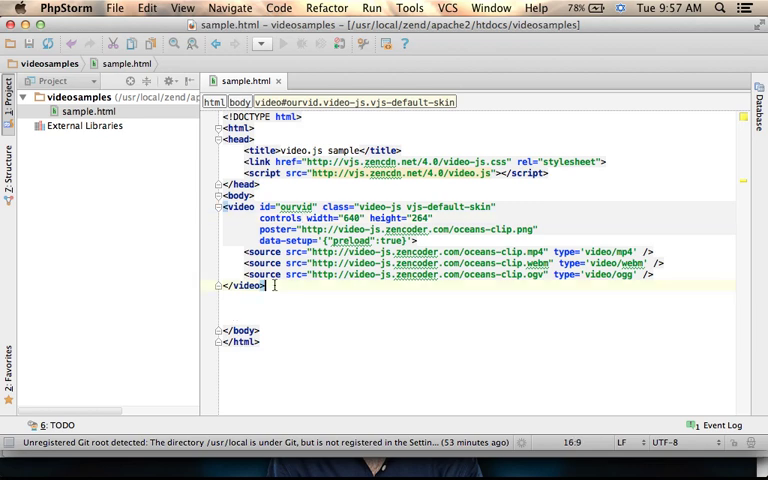
# Step: Select code around the new videojs("ourvid") ready script, then deselect it
pyautogui.moveTo(229, 206); pyautogui.dragTo(266, 287)
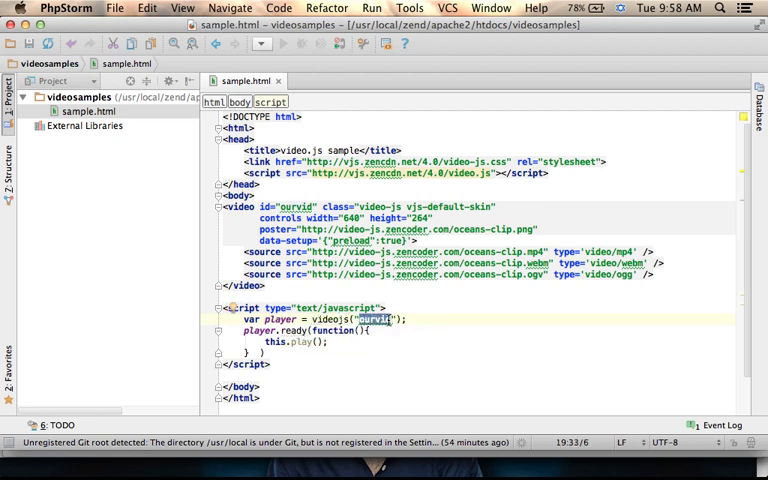
pyautogui.moveTo(337, 318)
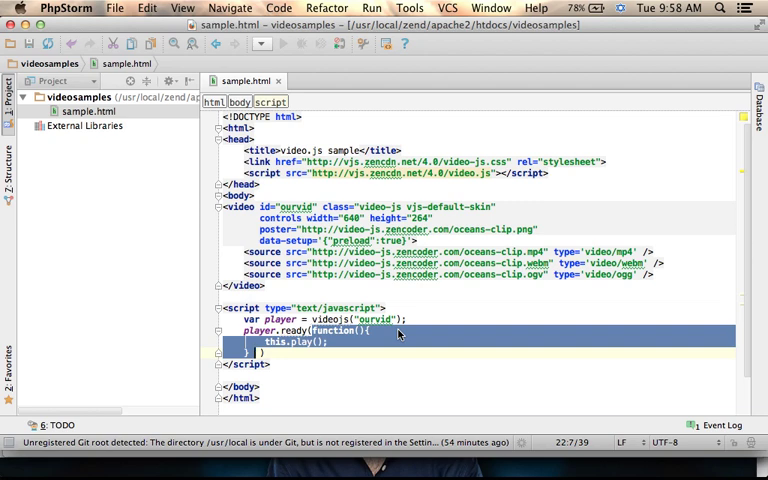
pyautogui.click(335, 342)
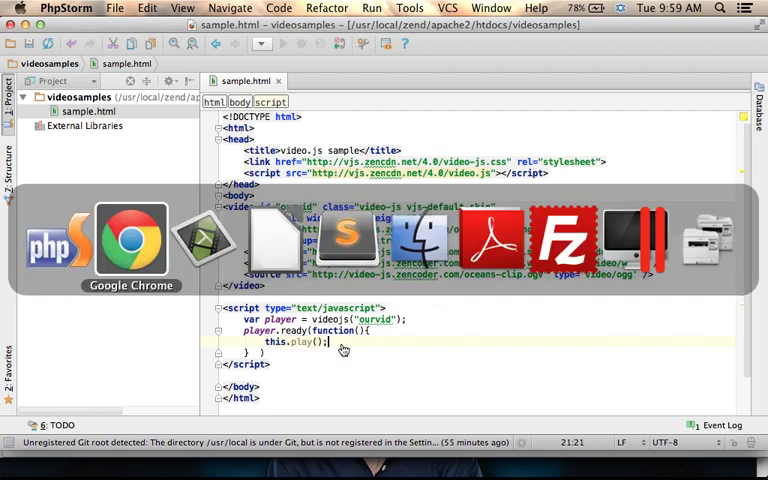
# Step: Reload the local sample page to confirm the video autoplays
pyautogui.click(119, 243)
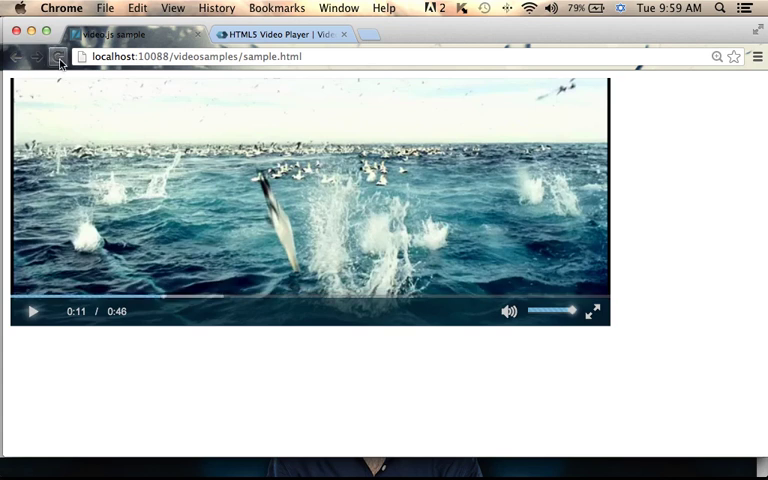
pyautogui.moveTo(57, 56)
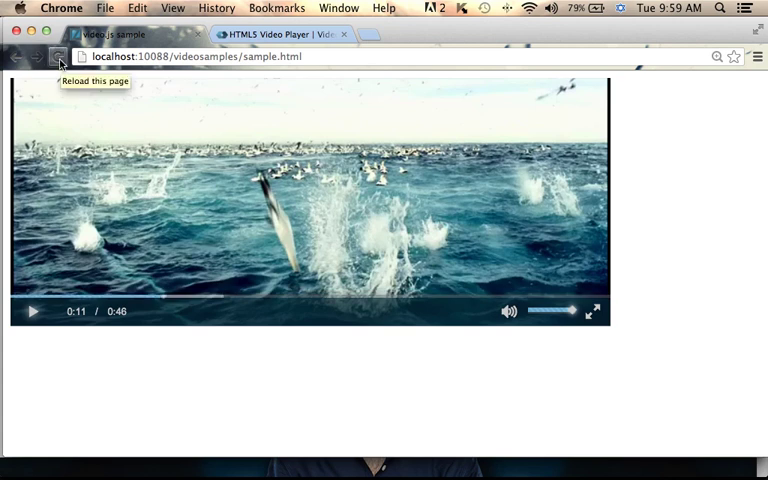